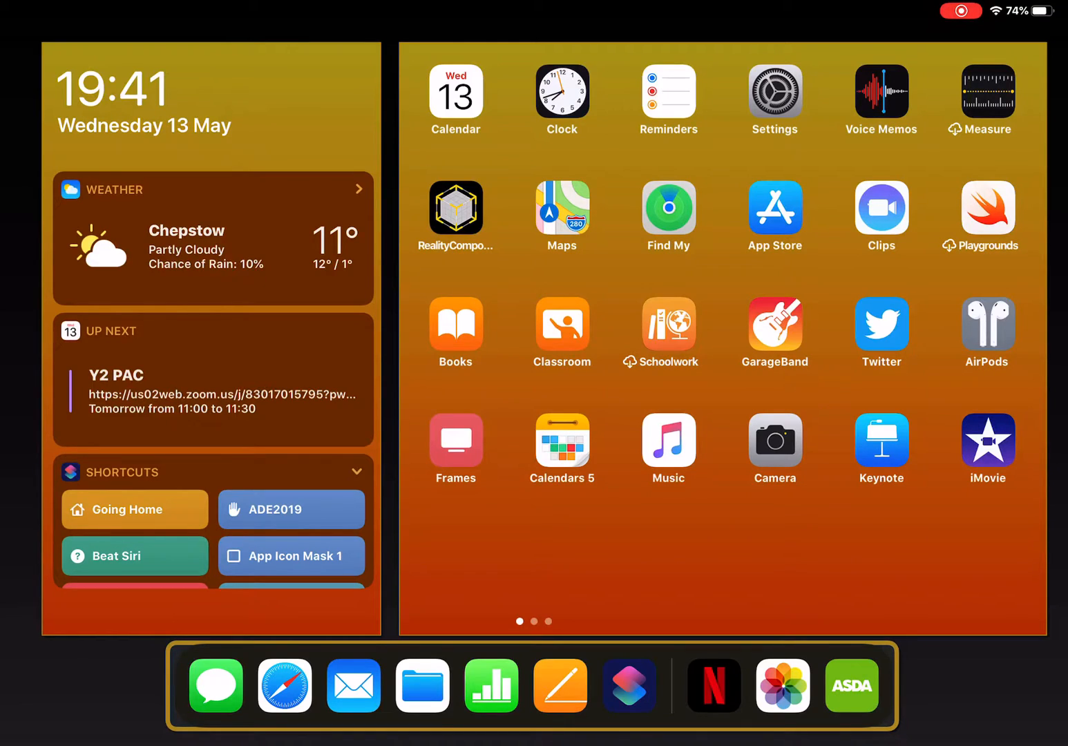
Start the Camera app and capture a first photo of the blank sheet of paper
click(774, 440)
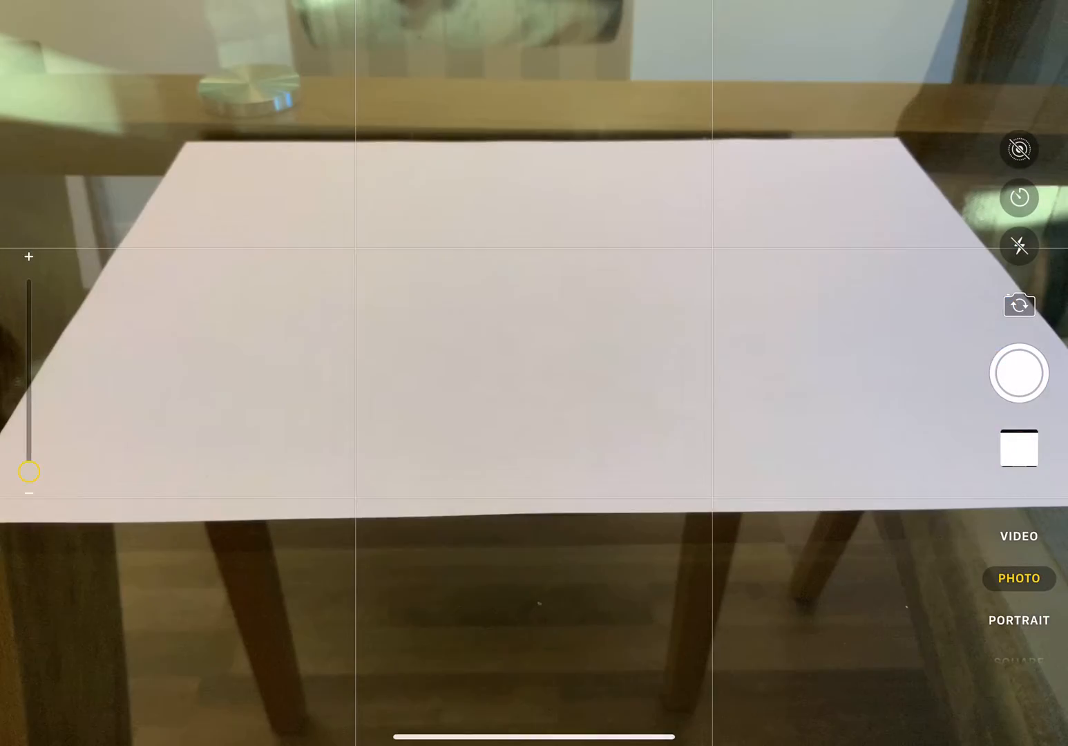
click(534, 374)
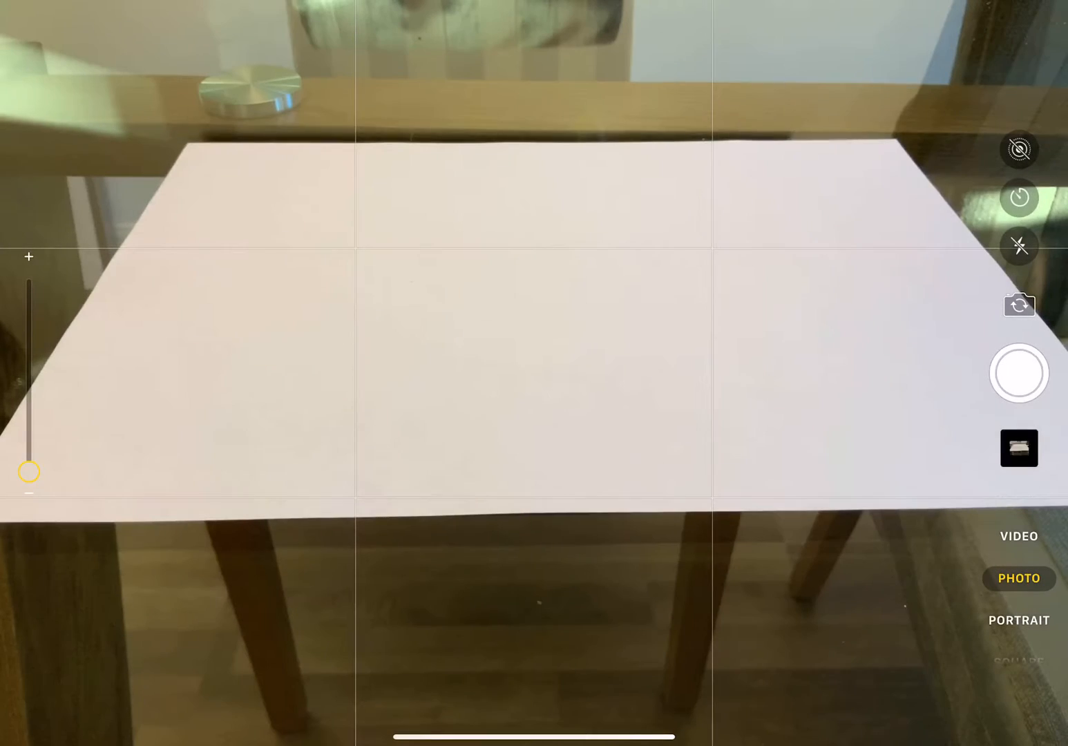
Photograph each drawing stage through the finished HELLO and rainbow, then review the latest shot
click(1018, 373)
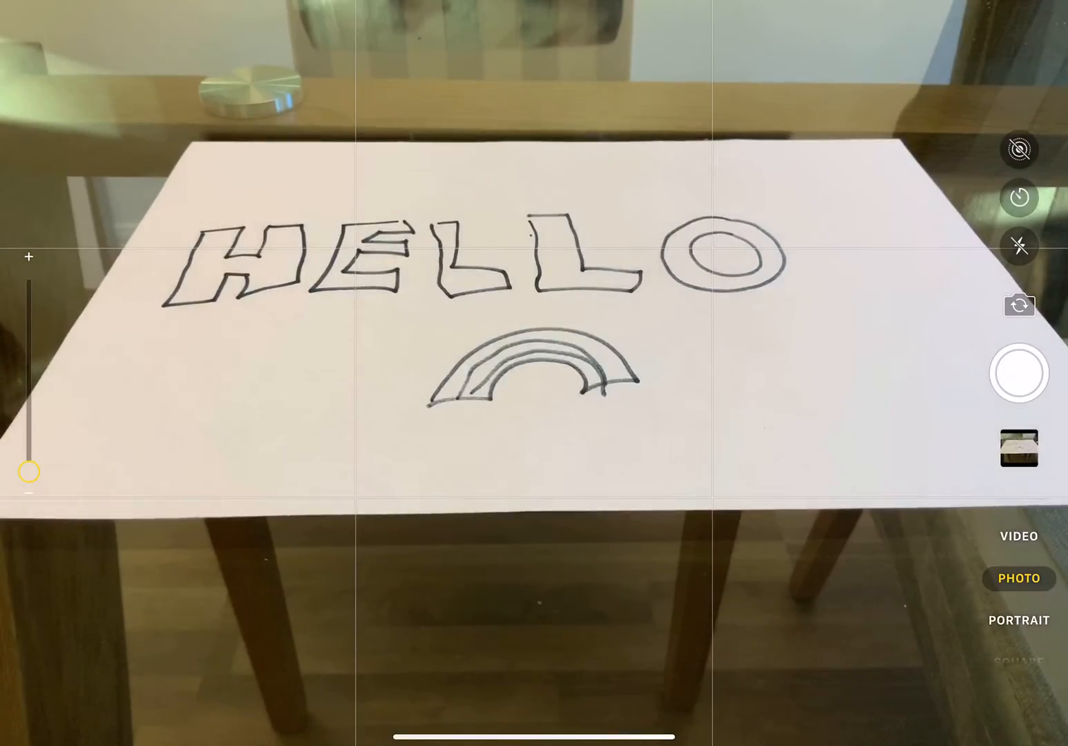
click(1019, 373)
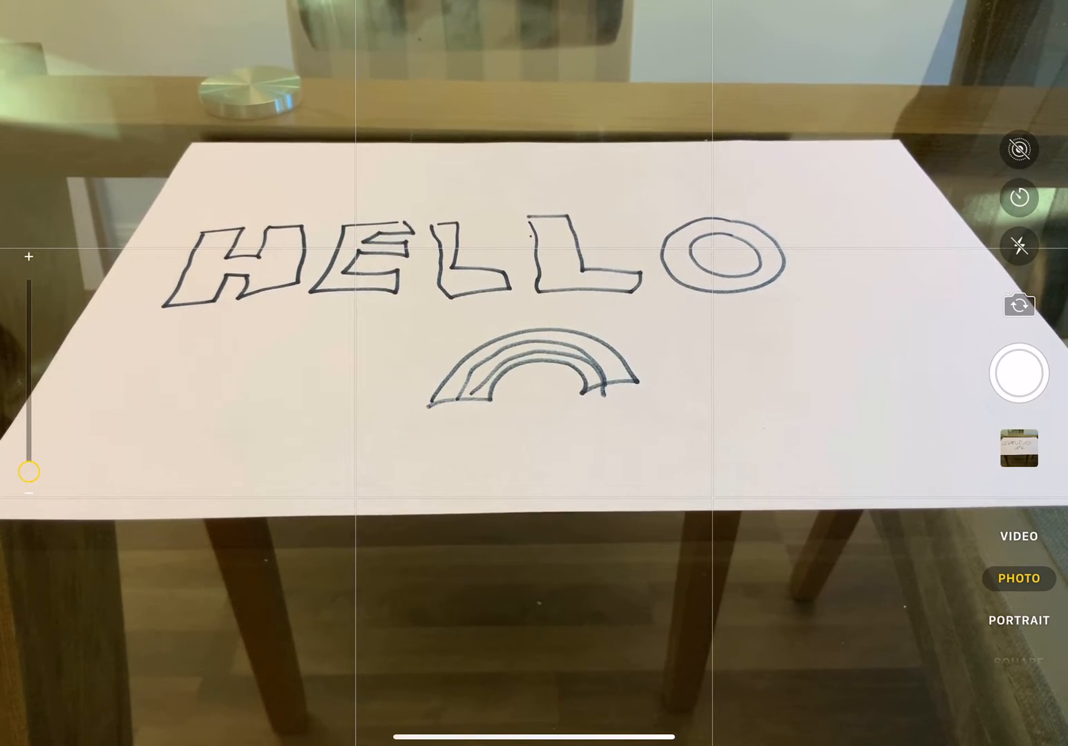
click(1017, 374)
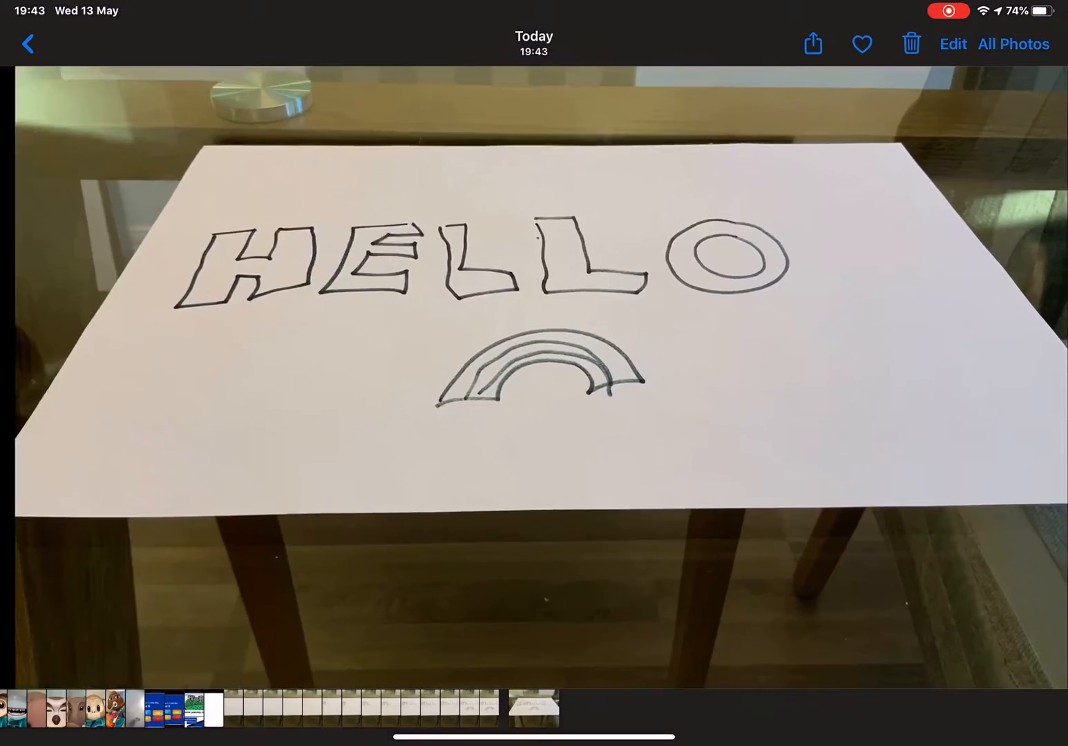